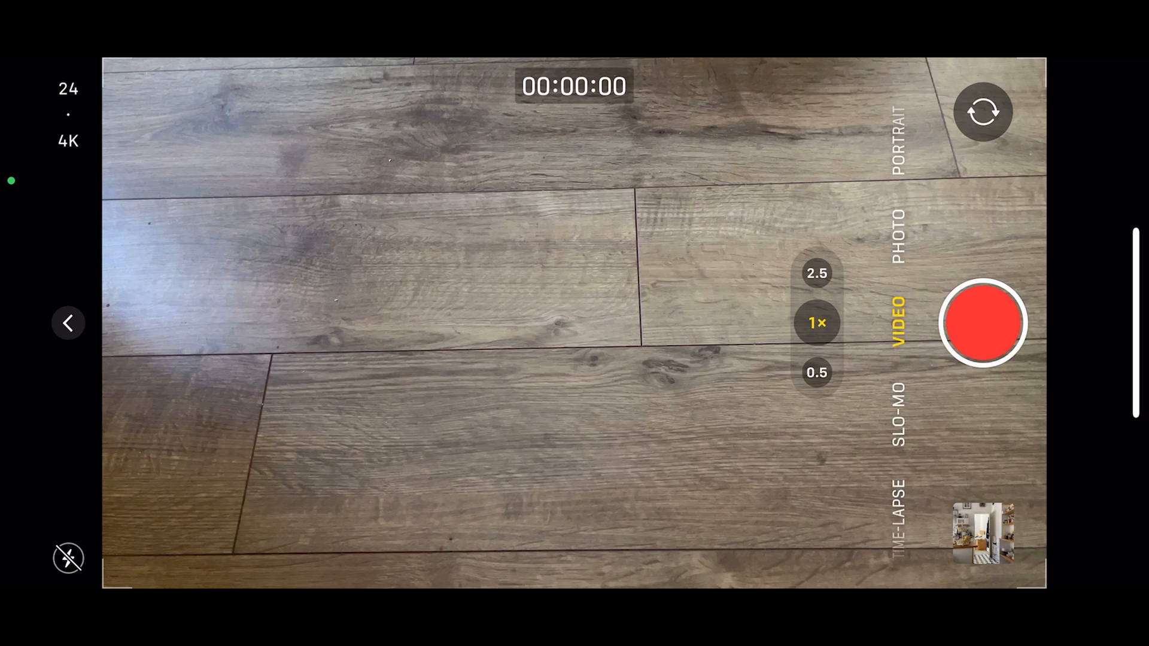
- Confirm the iPhone Camera records 4K video, then begin a new iMovie project
click(68, 89)
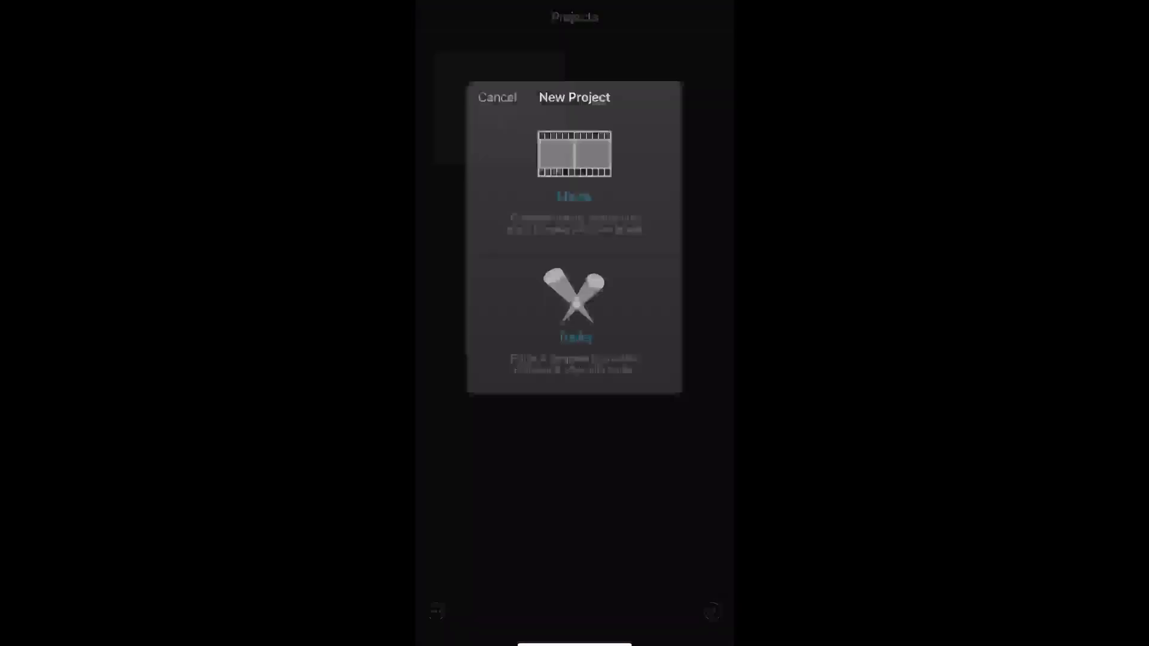
- Create a regular movie project from the Alexandra Park clip
click(574, 159)
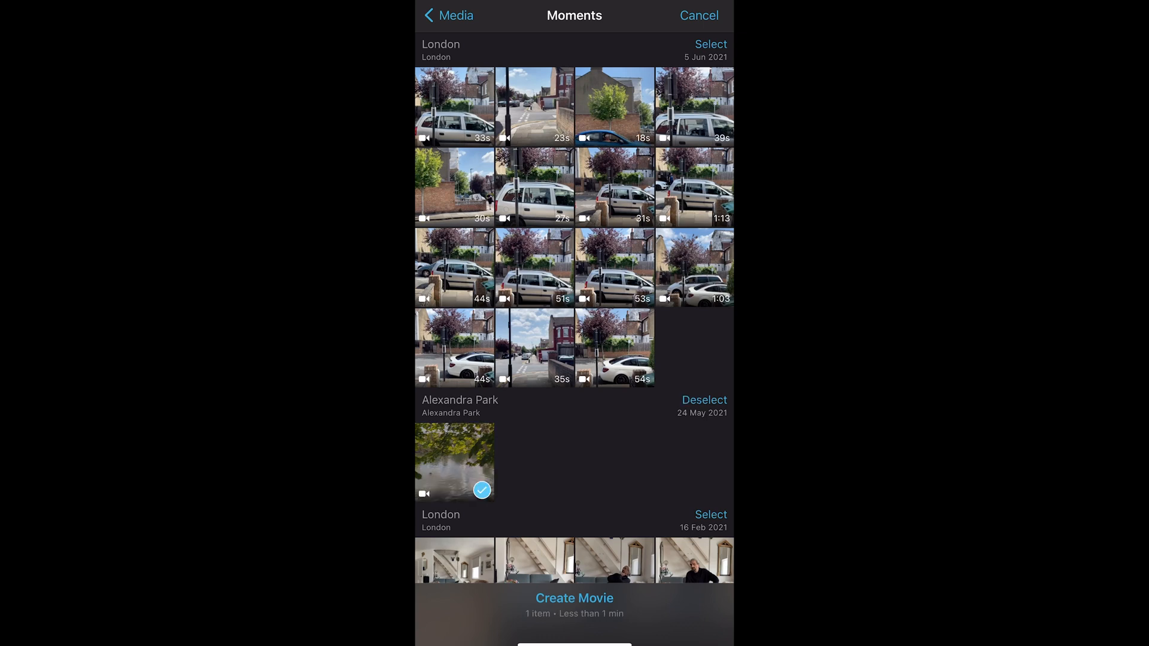
click(573, 597)
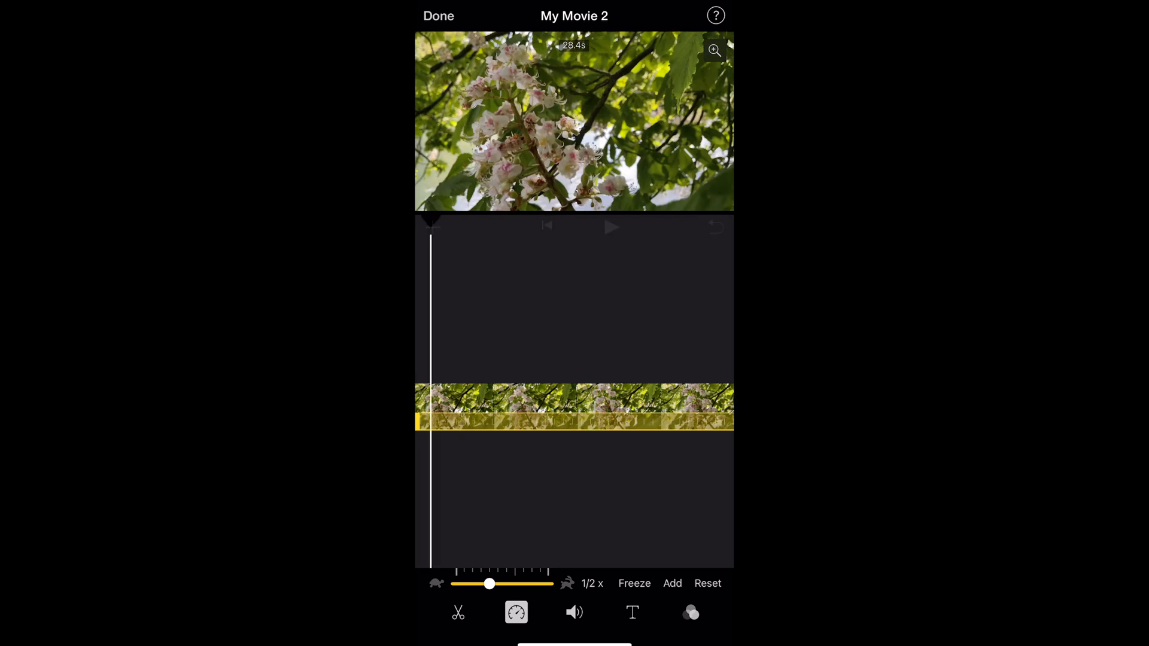
- Preview the half-speed clip, then exit the movie to the Photos Recents album
click(611, 228)
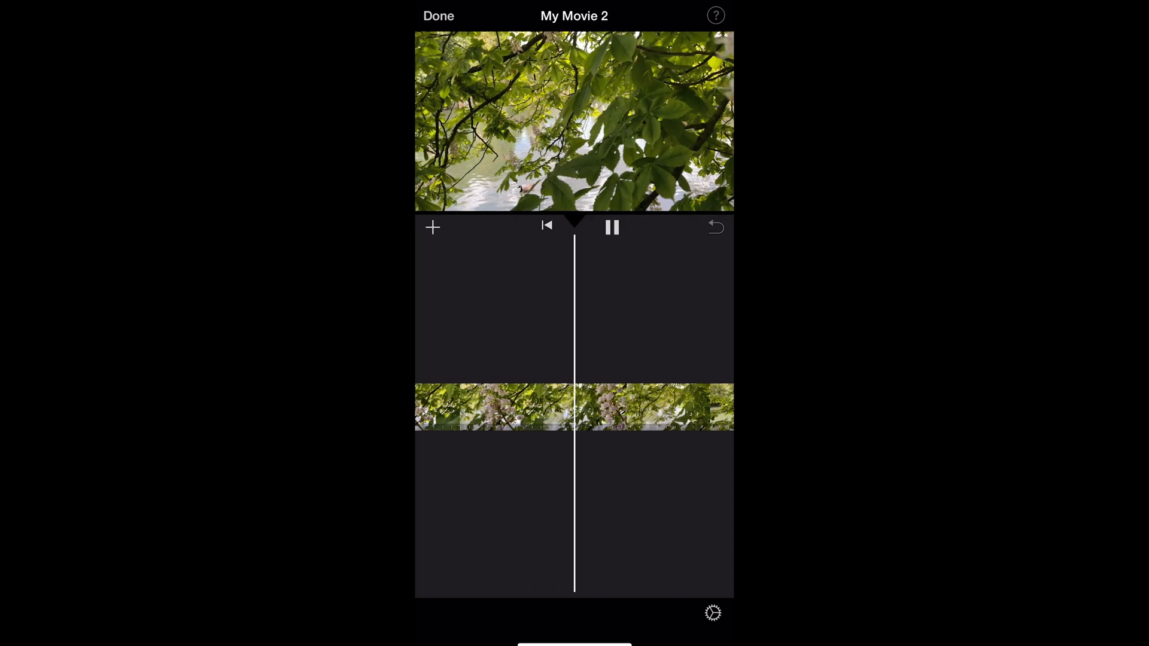
click(611, 227)
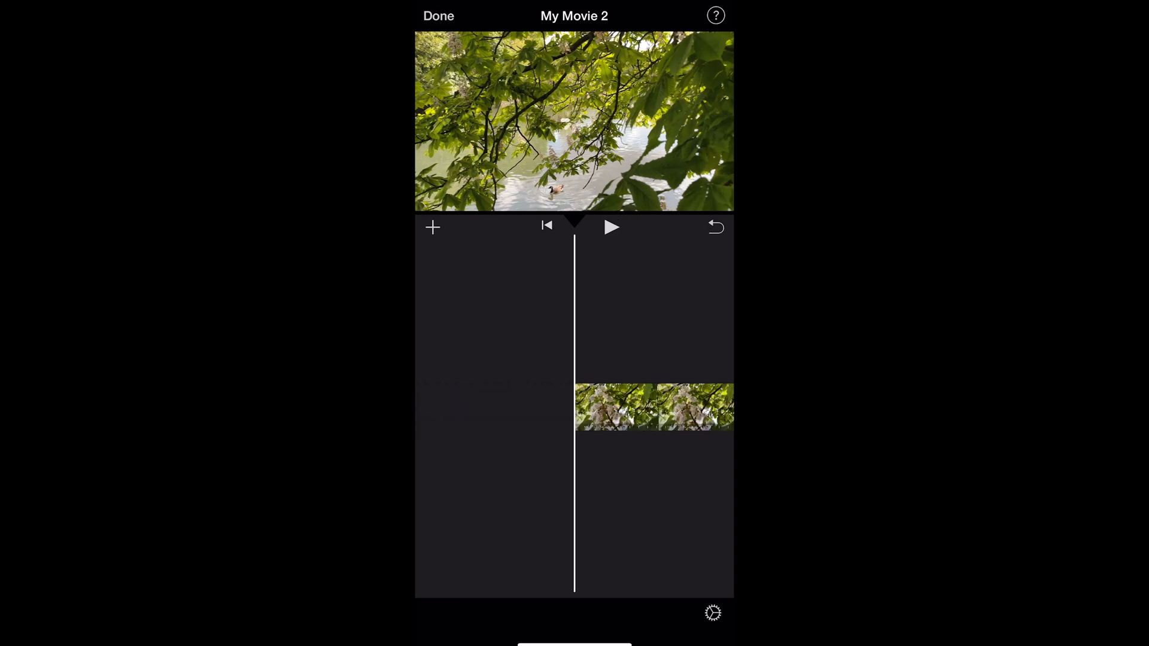
click(438, 16)
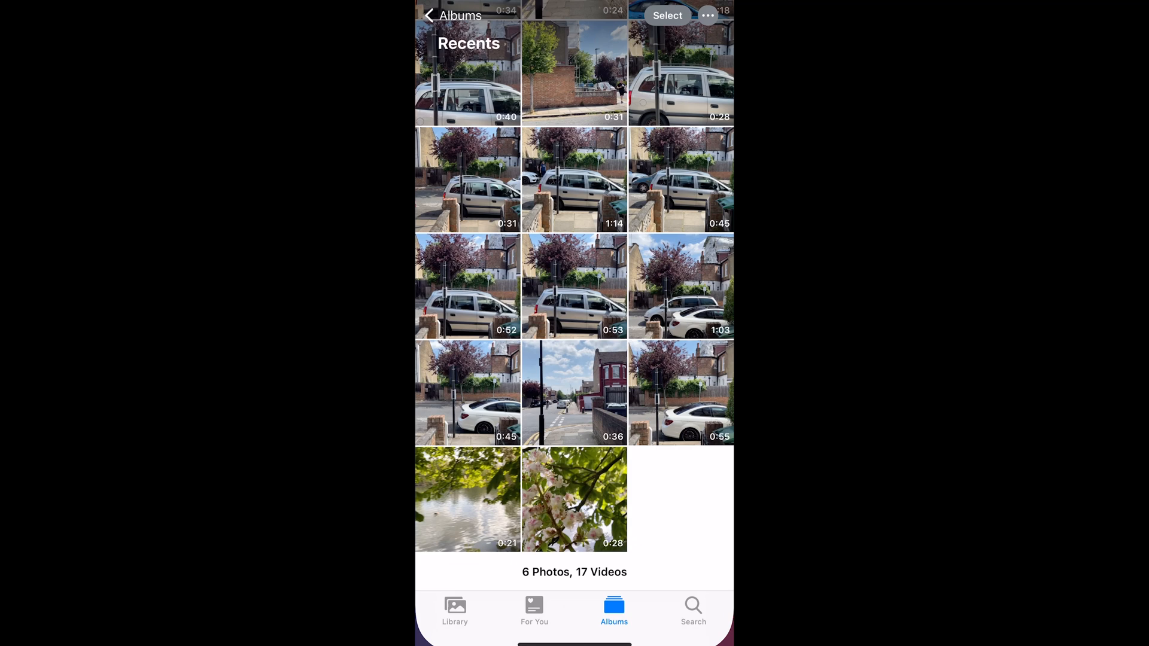
- Go to the home screen and launch LumaFusion from the second app page
click(574, 499)
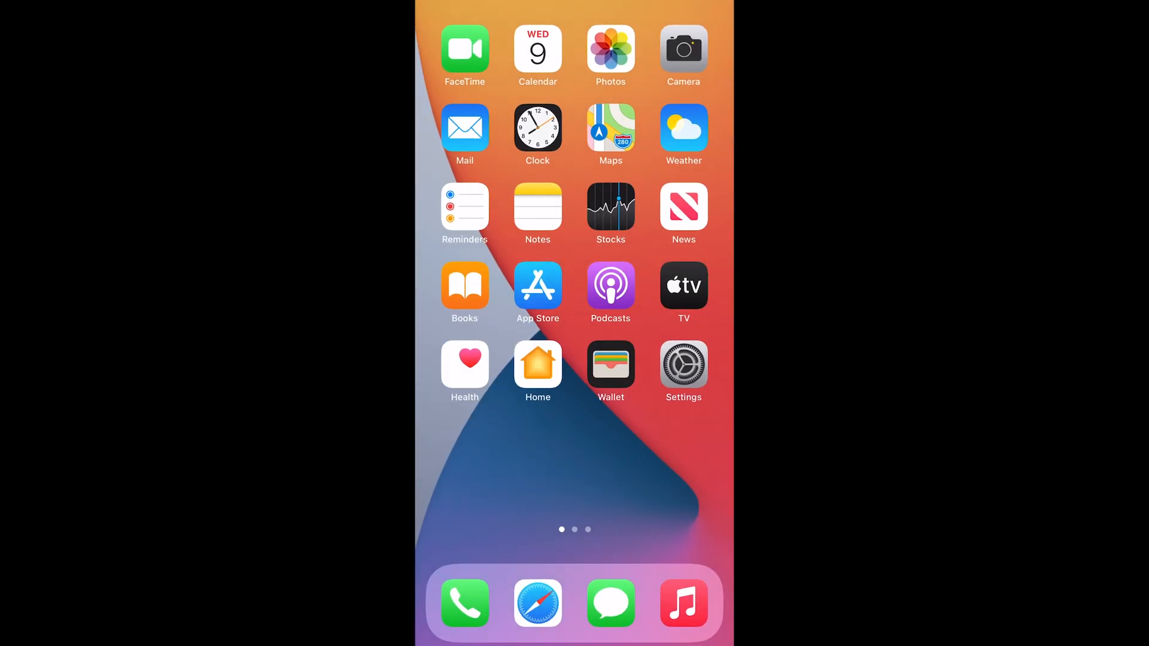
scroll(left, 3)
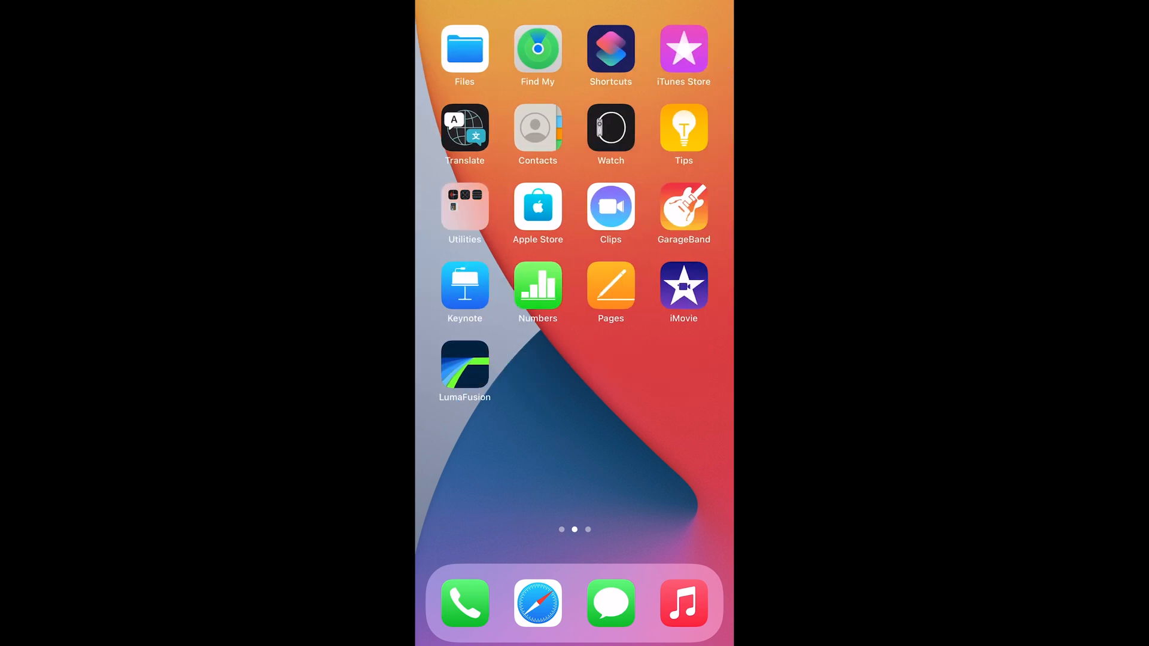
click(464, 366)
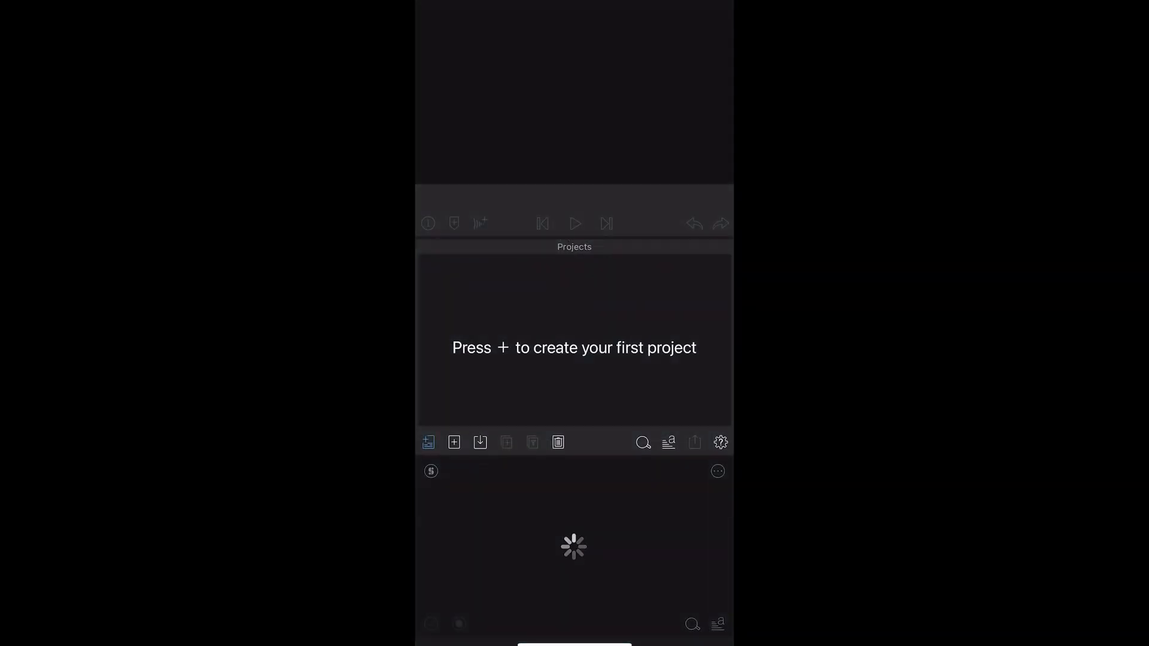
- Create a new 24 fps LumaFusion project and choose Photos as the media source
click(453, 442)
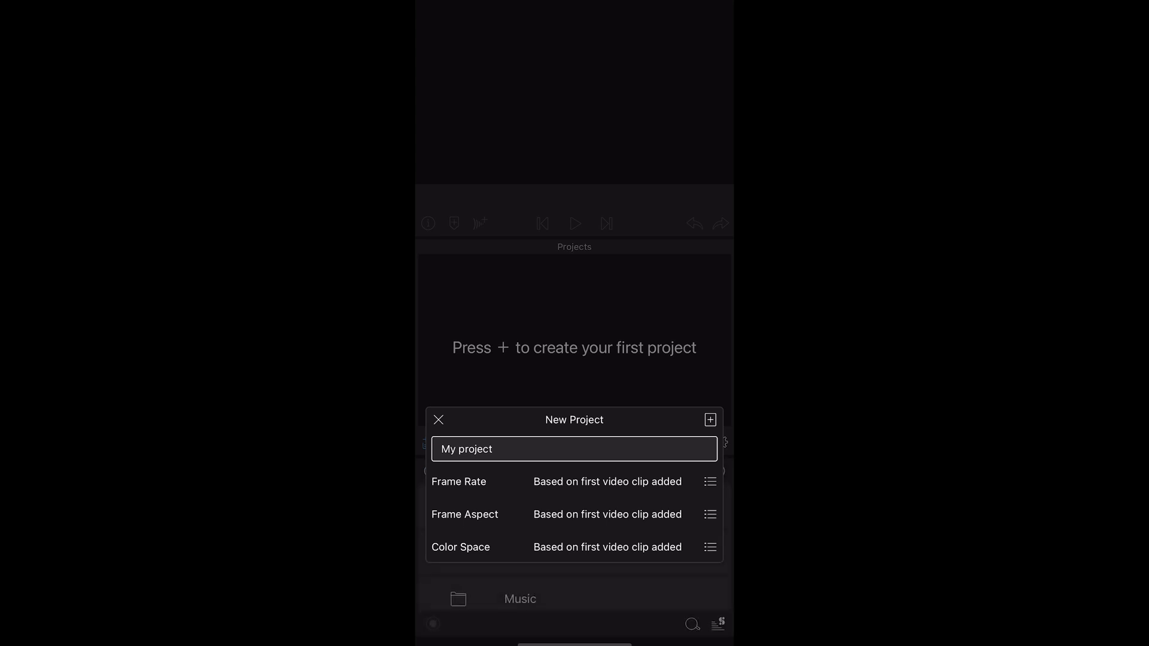
click(708, 481)
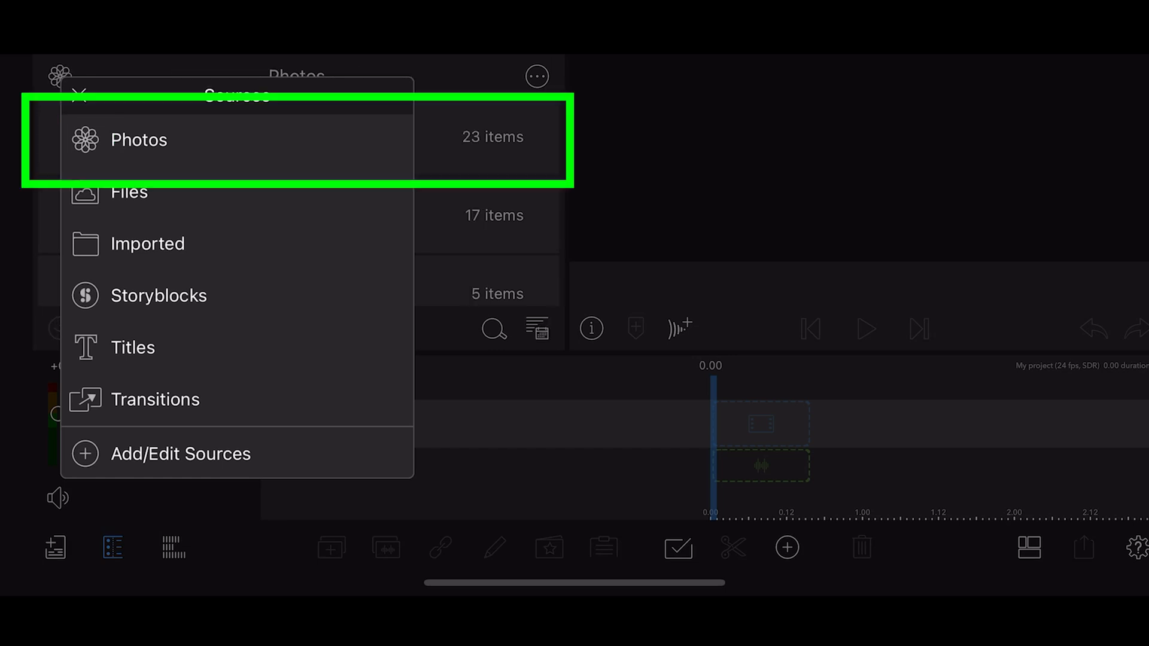
click(138, 140)
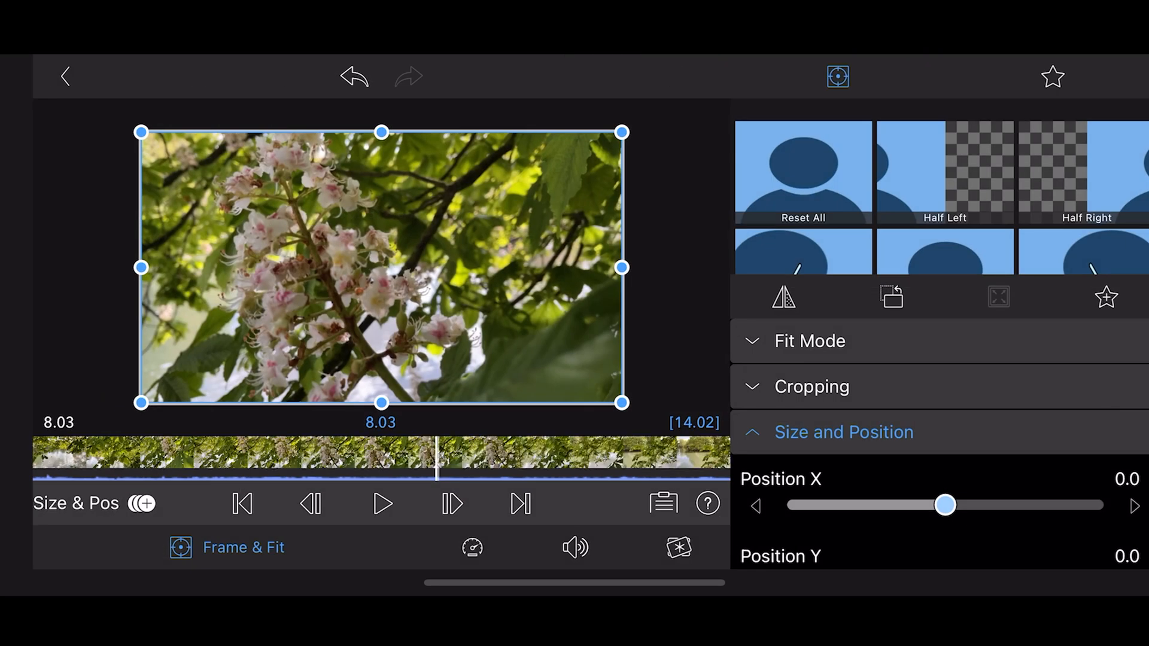
- Slow the blossom clip to 0.40x, preview it, and return to the timeline
click(473, 547)
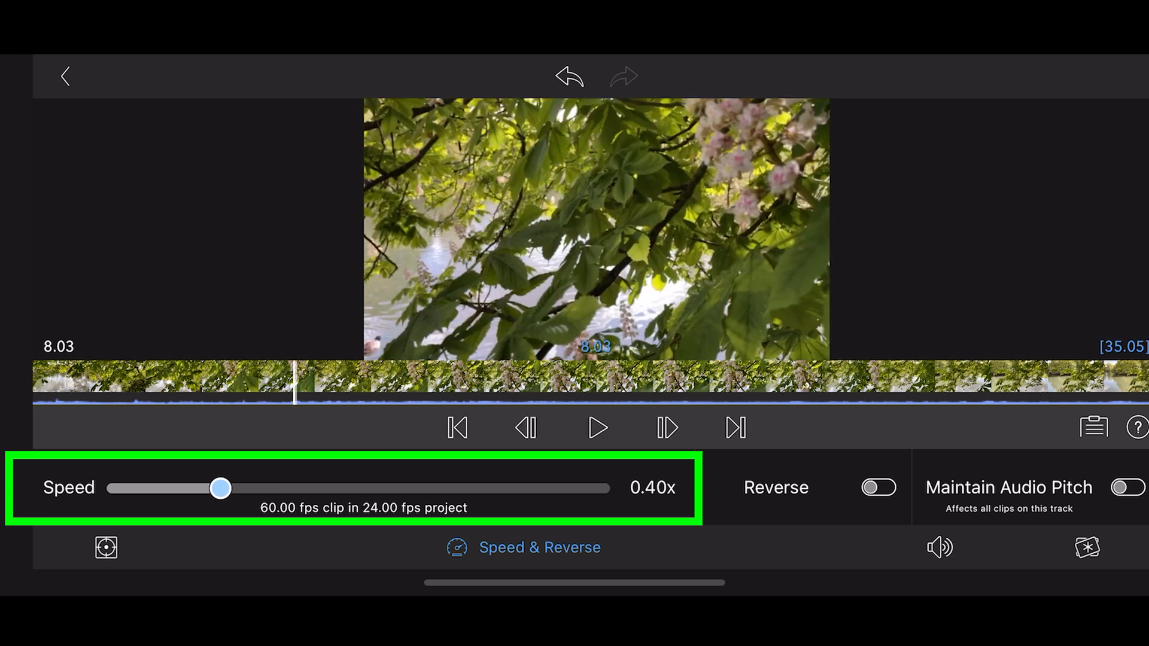
click(597, 427)
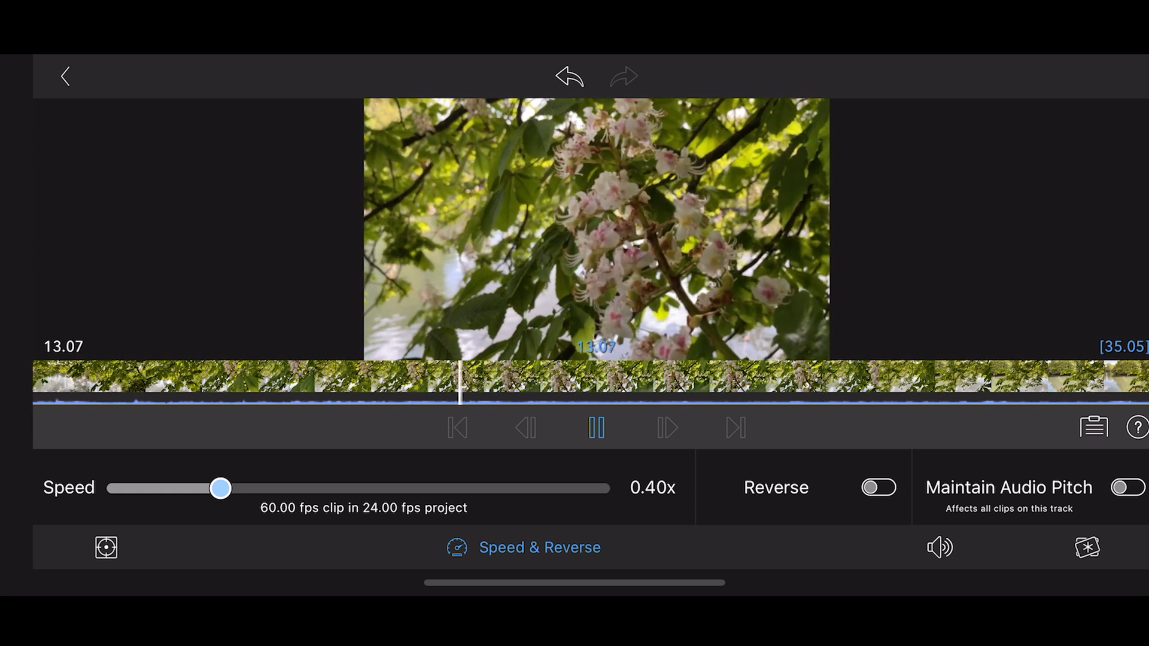
click(597, 427)
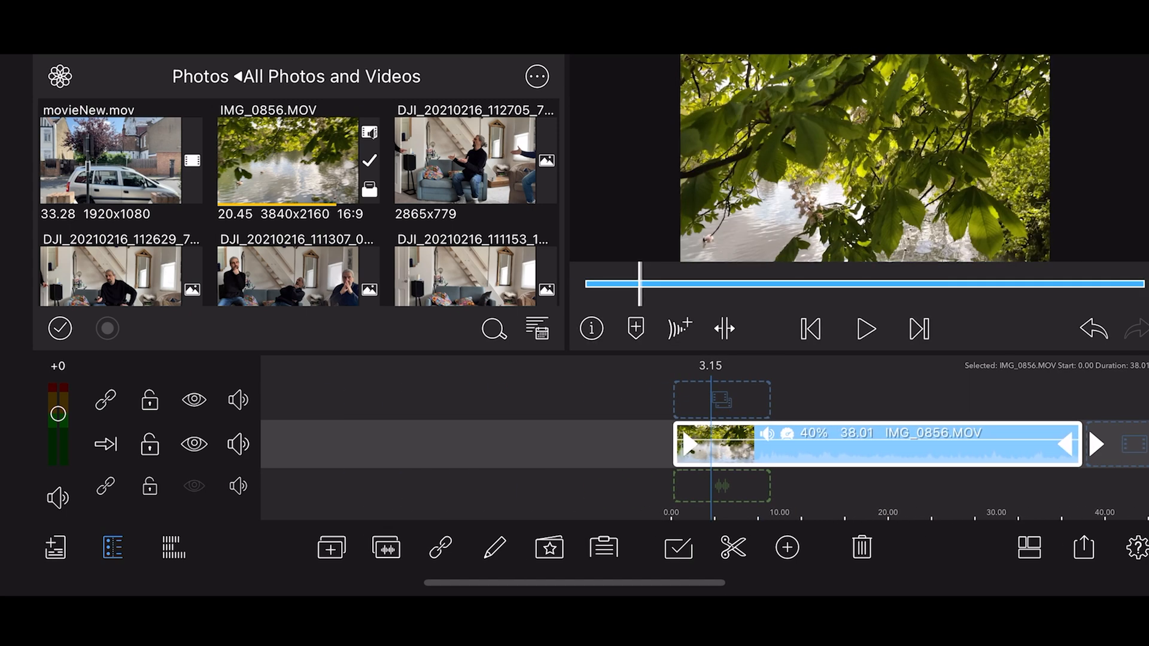
- Play the project, then export it to Photos as a 3840x2160, 24 fps movie
click(864, 328)
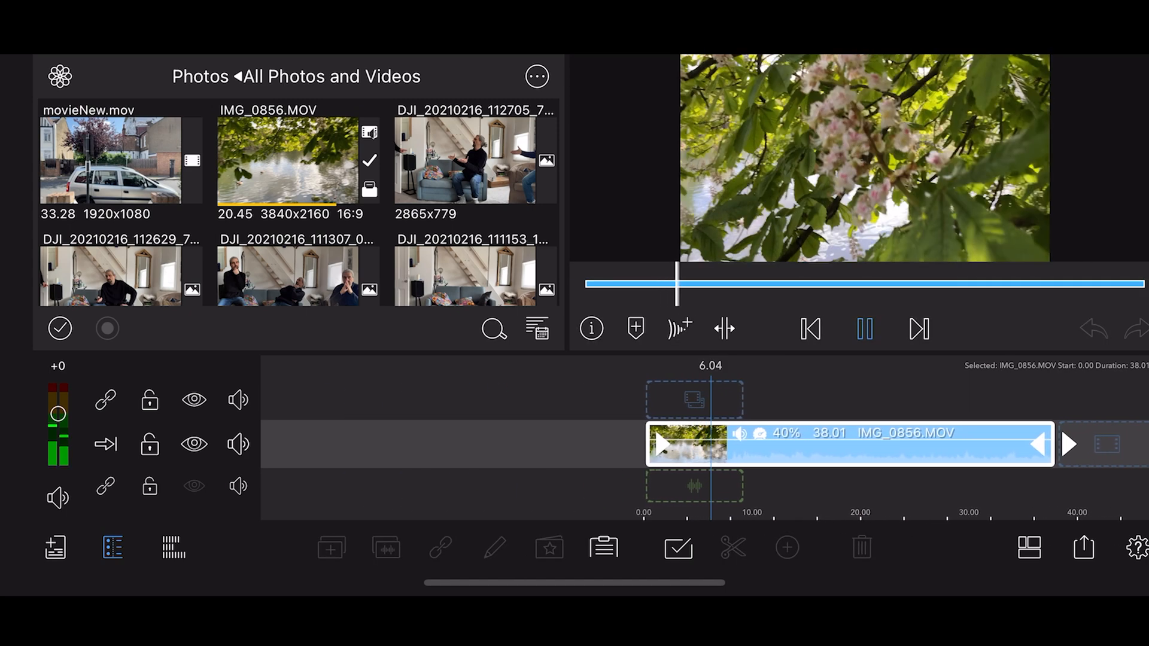
click(1083, 548)
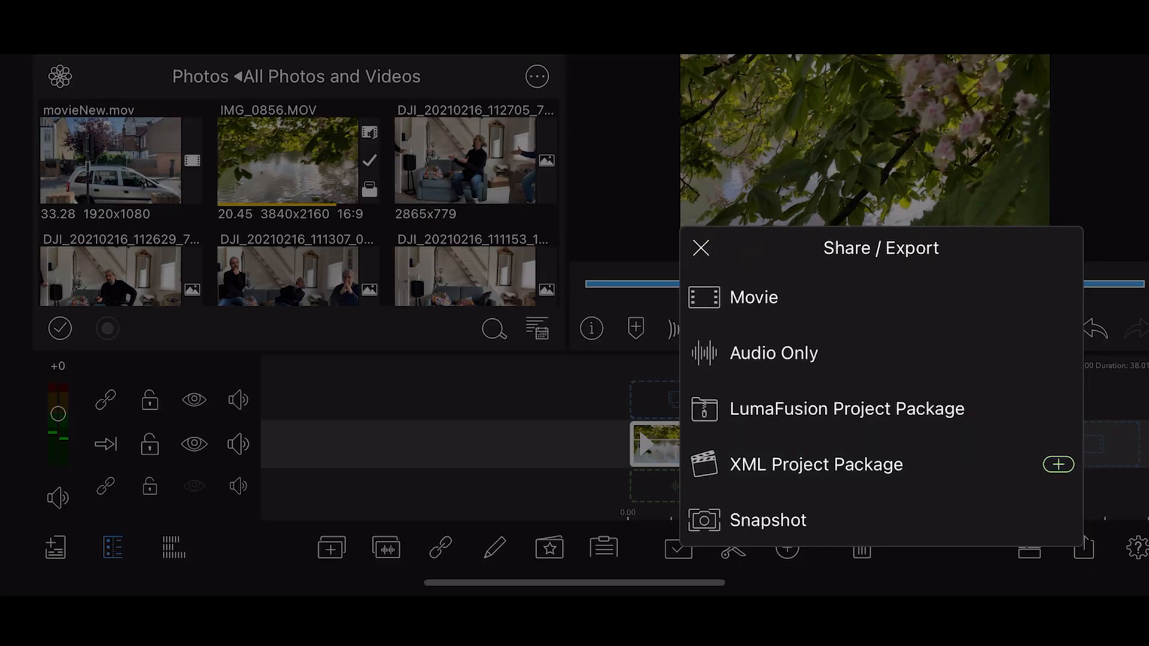
click(752, 297)
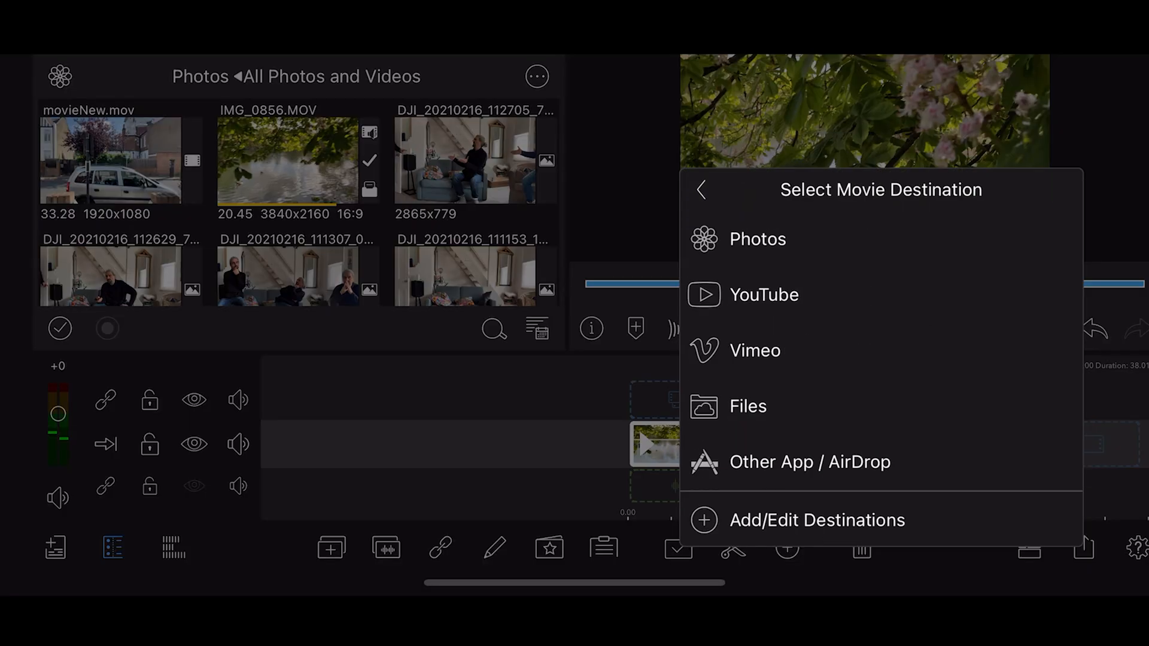
click(757, 239)
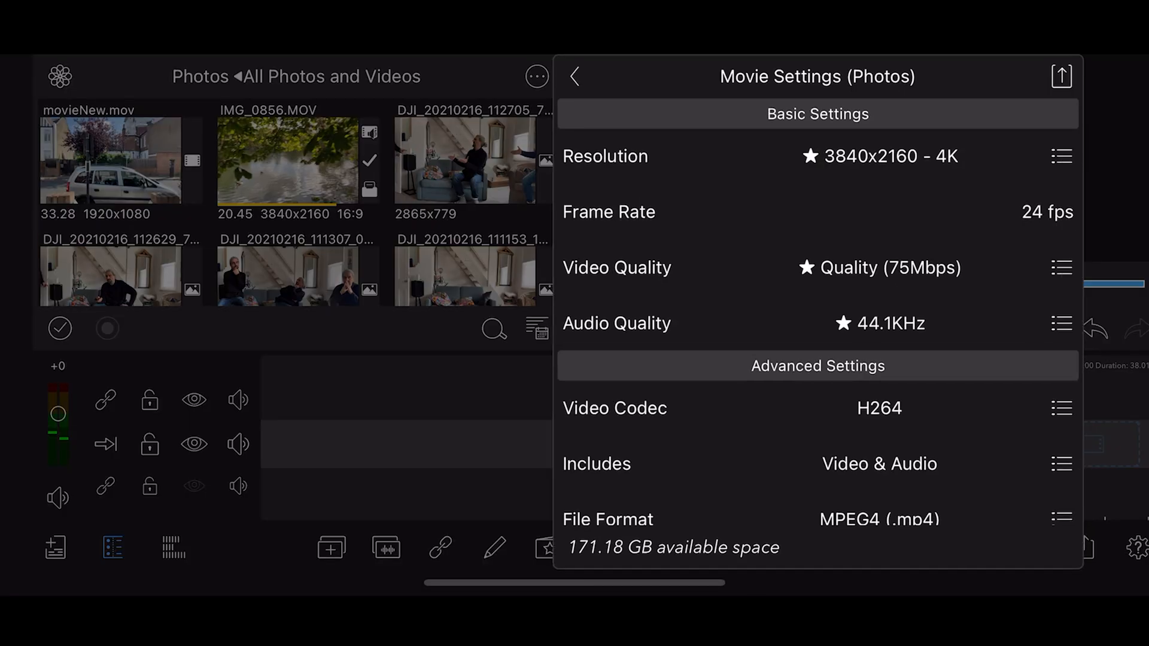
click(1059, 76)
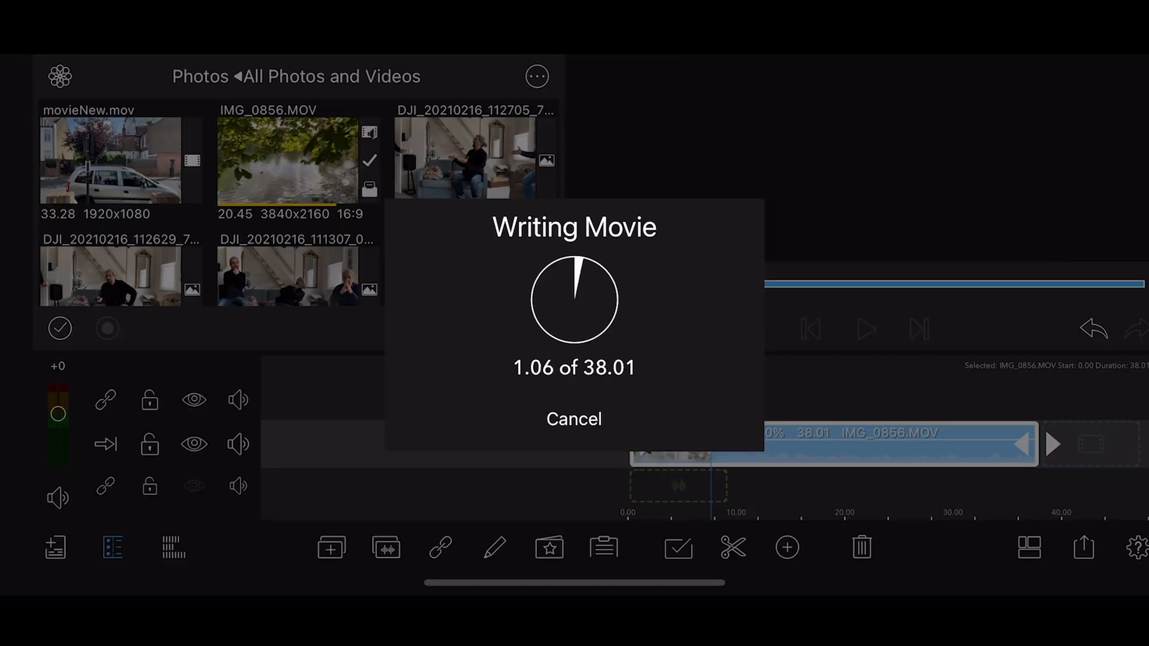